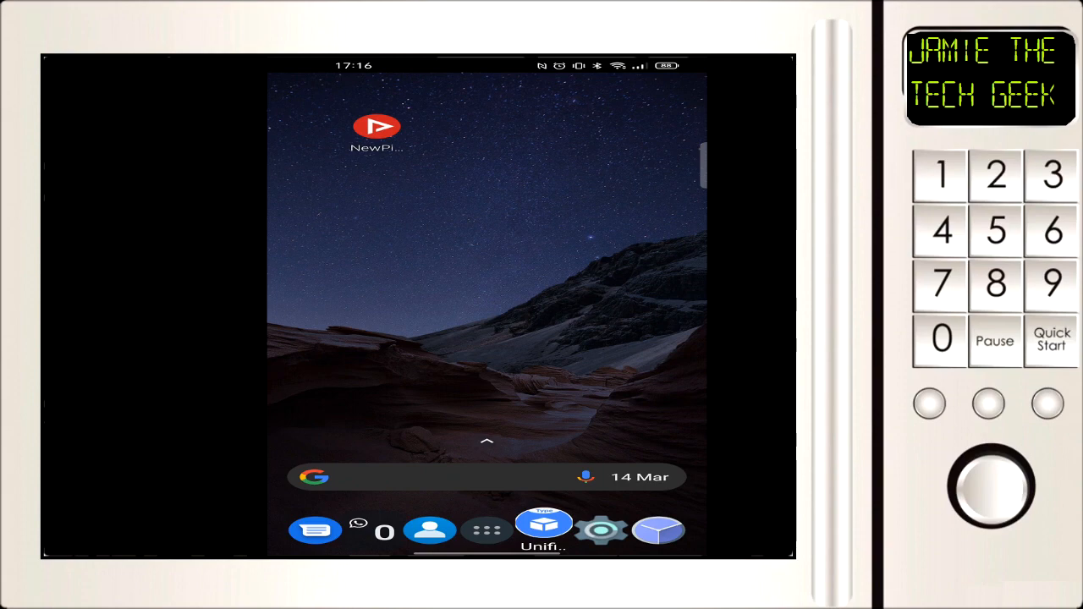
- Launch NewPipe from the home screen and switch to its Subscriptions section
click(376, 127)
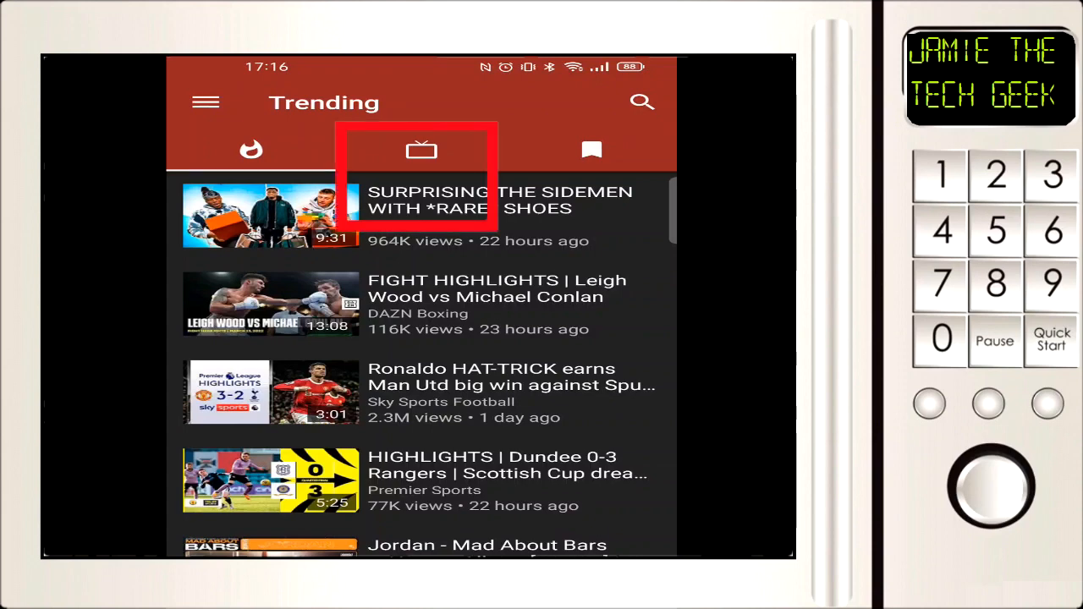
click(419, 149)
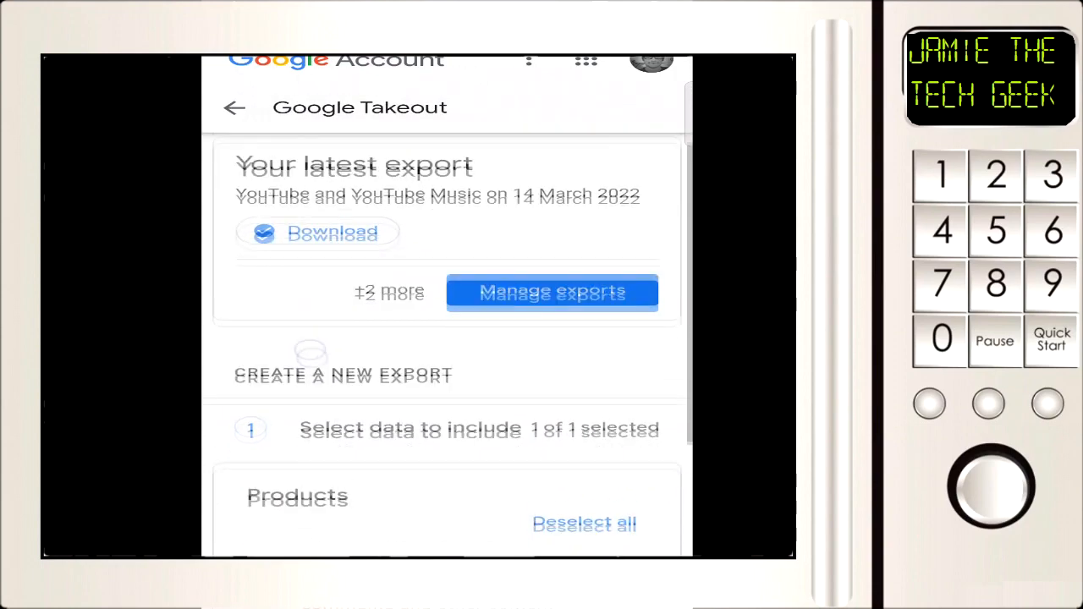
- Clear all Takeout products and re-include only YouTube and YouTube Music
scroll(down, 3)
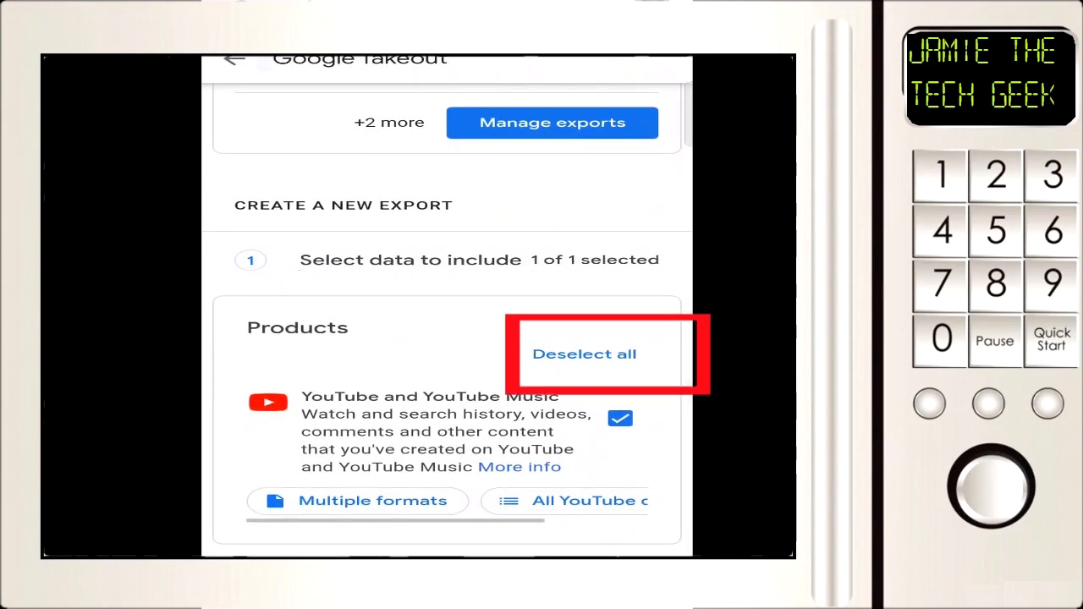
click(583, 353)
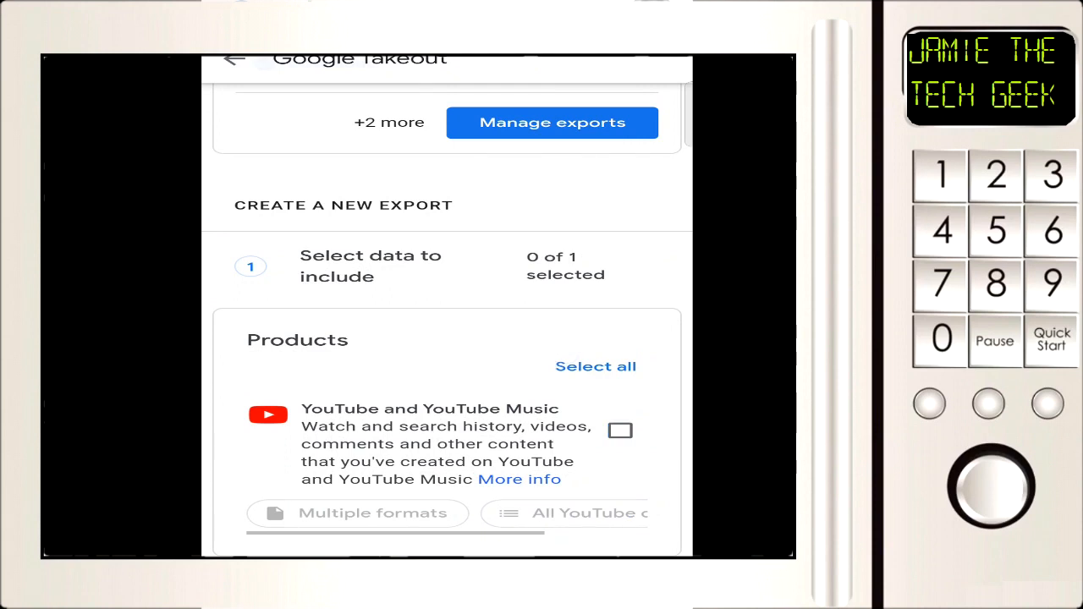
click(619, 432)
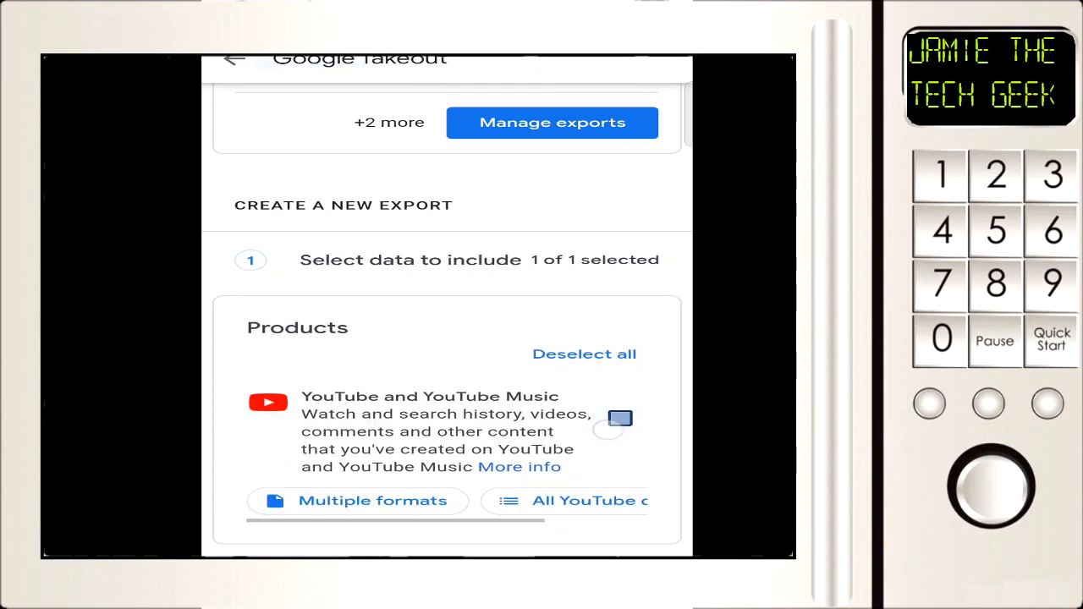
click(619, 418)
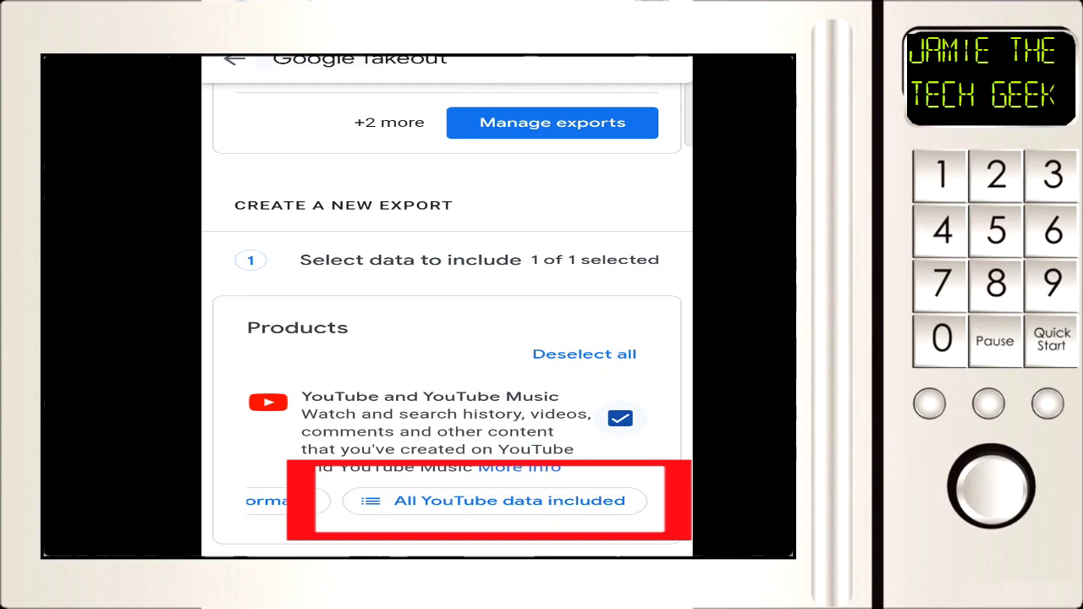
- Narrow the YouTube data to subscriptions only and confirm the choice
click(498, 501)
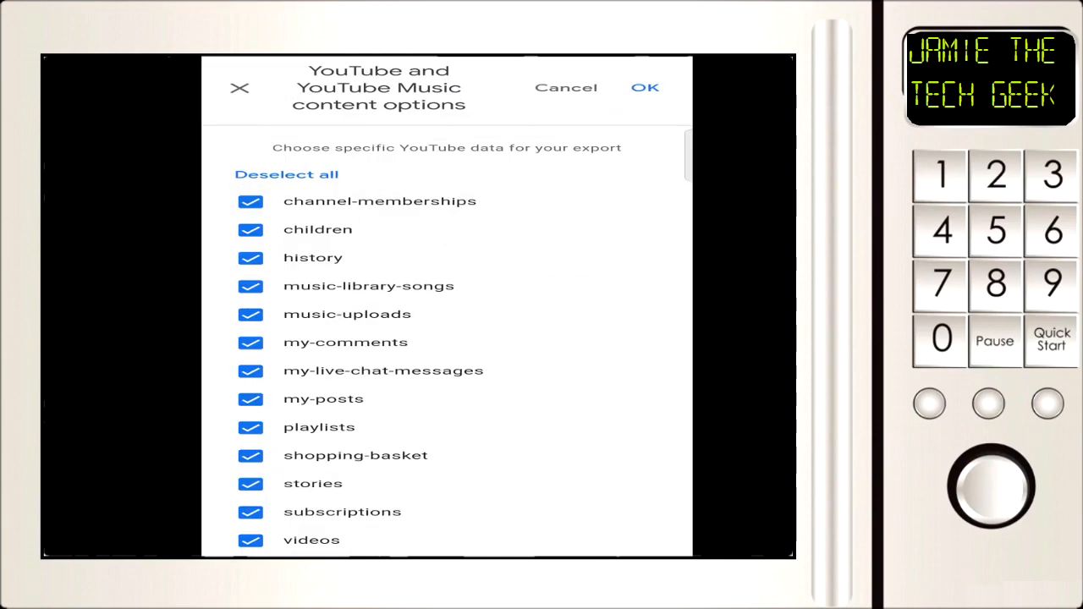
click(286, 174)
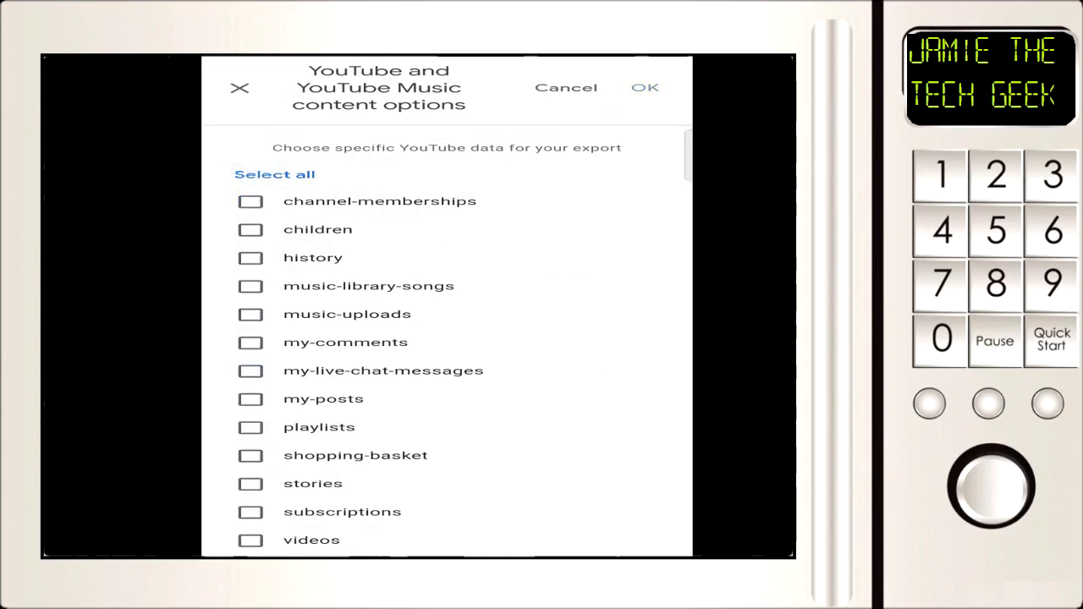
click(250, 511)
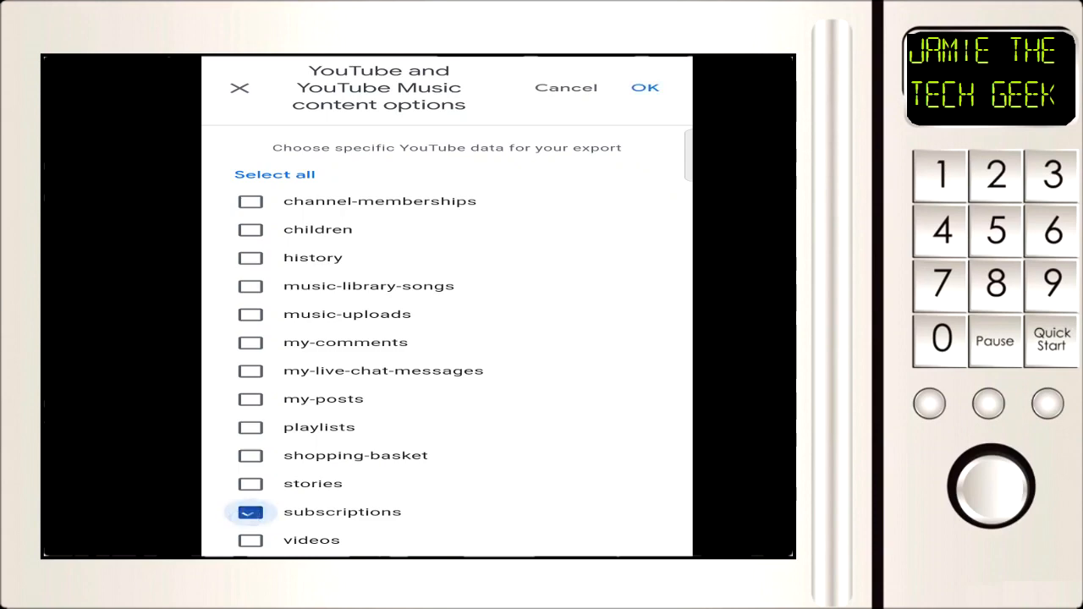
click(250, 511)
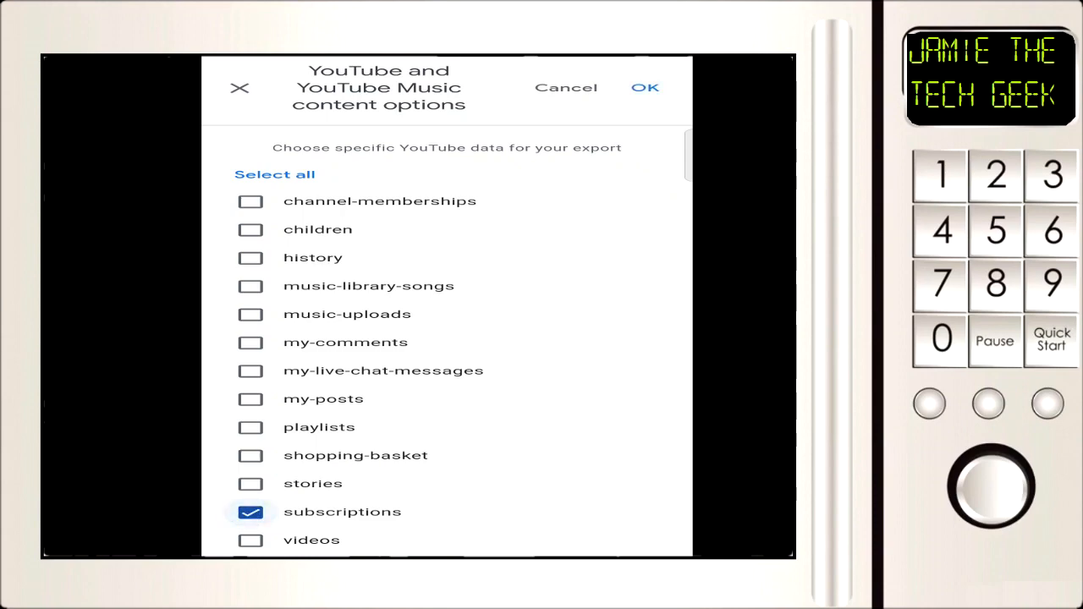
click(644, 88)
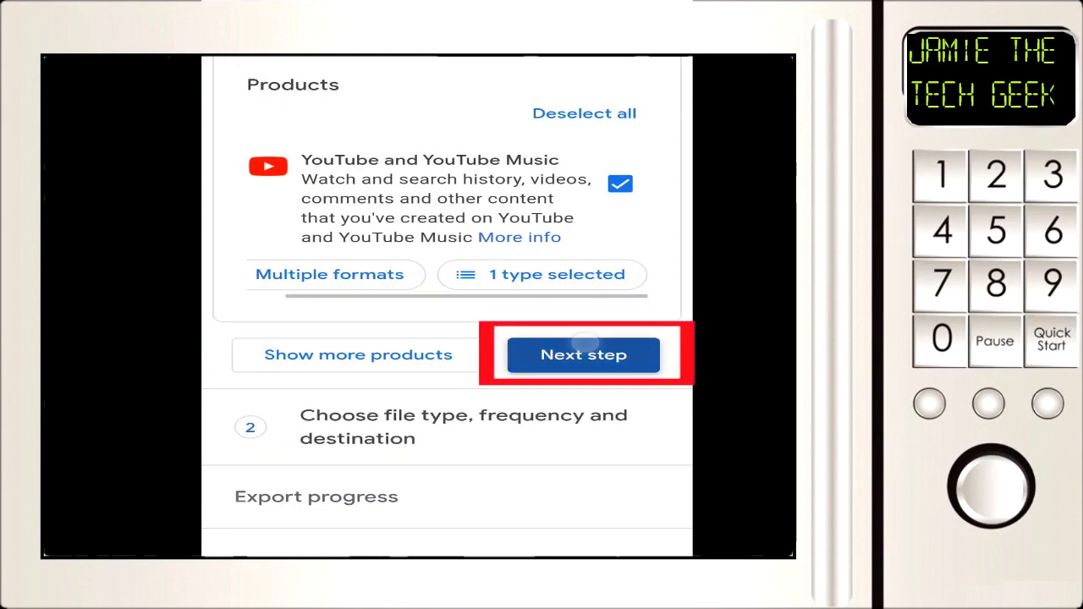
- Create a one-time zip export delivered by email link and download the finished file
click(582, 355)
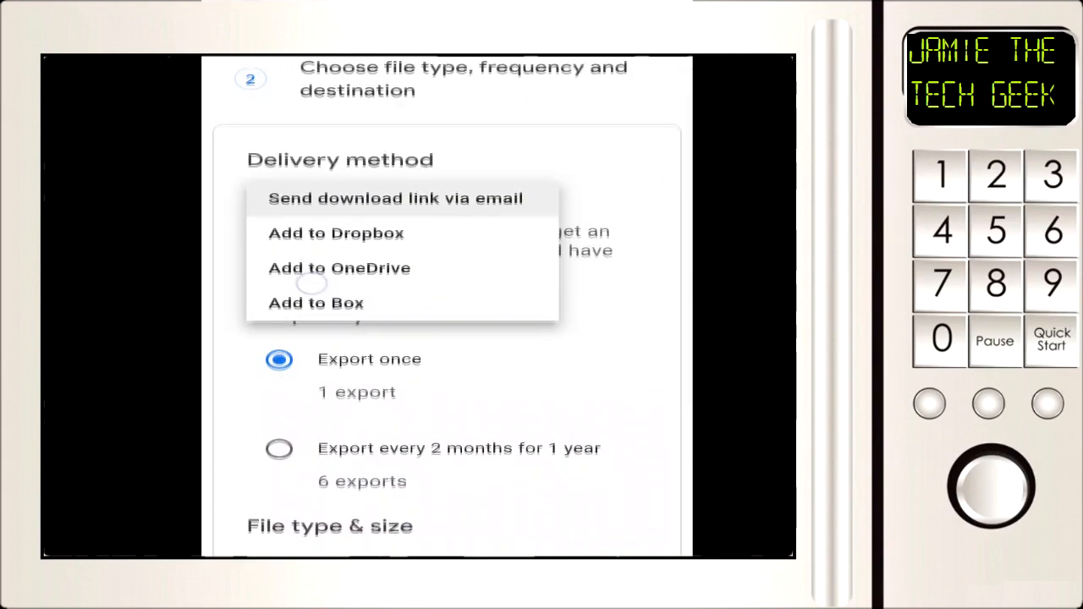
scroll(down, 3)
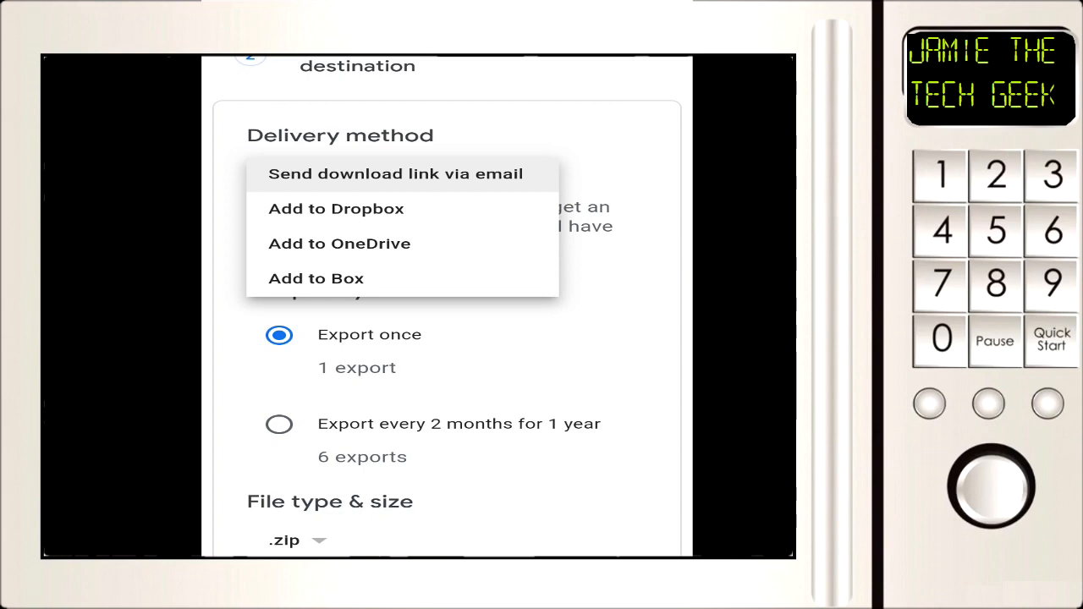
scroll(down, 3)
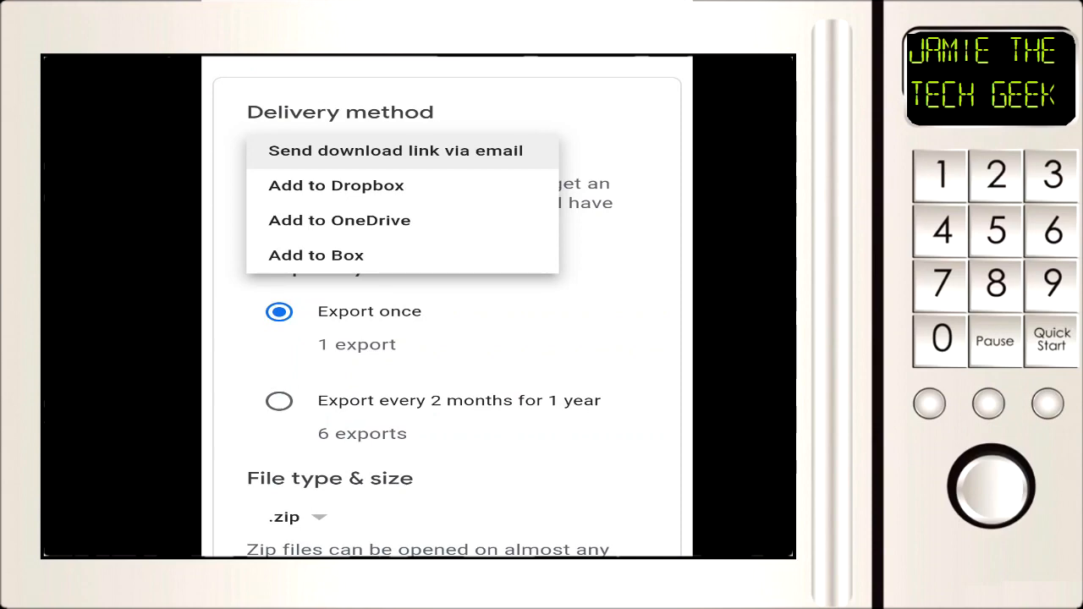
click(396, 149)
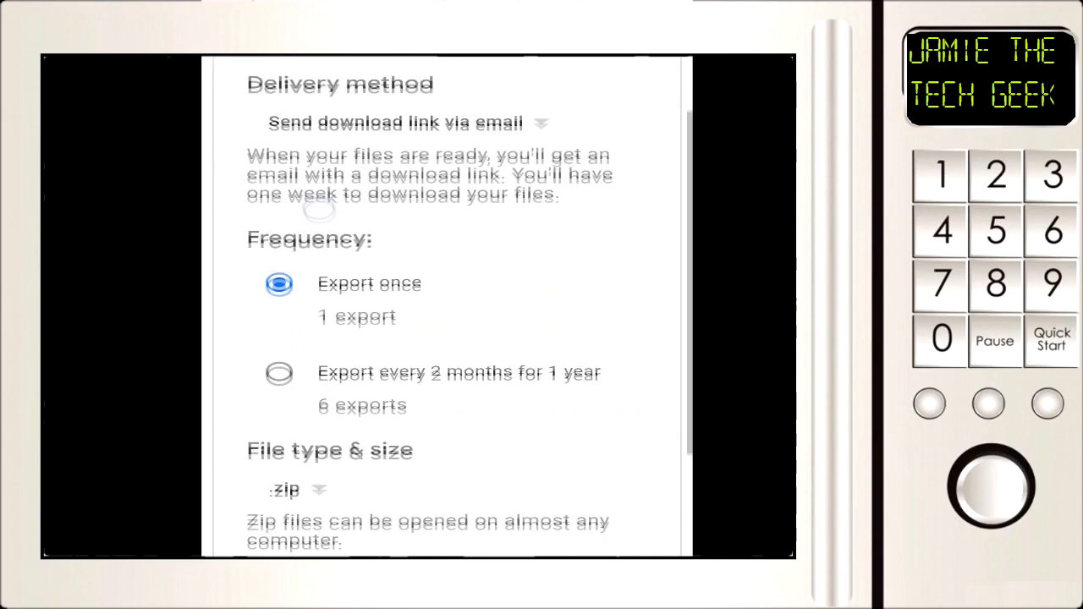
scroll(down, 3)
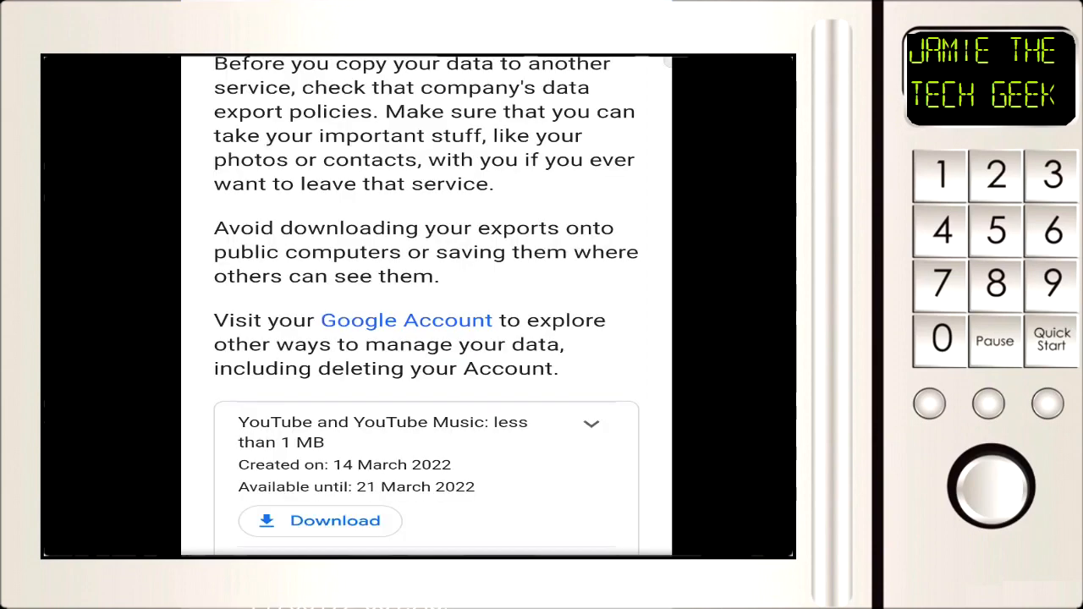
click(320, 521)
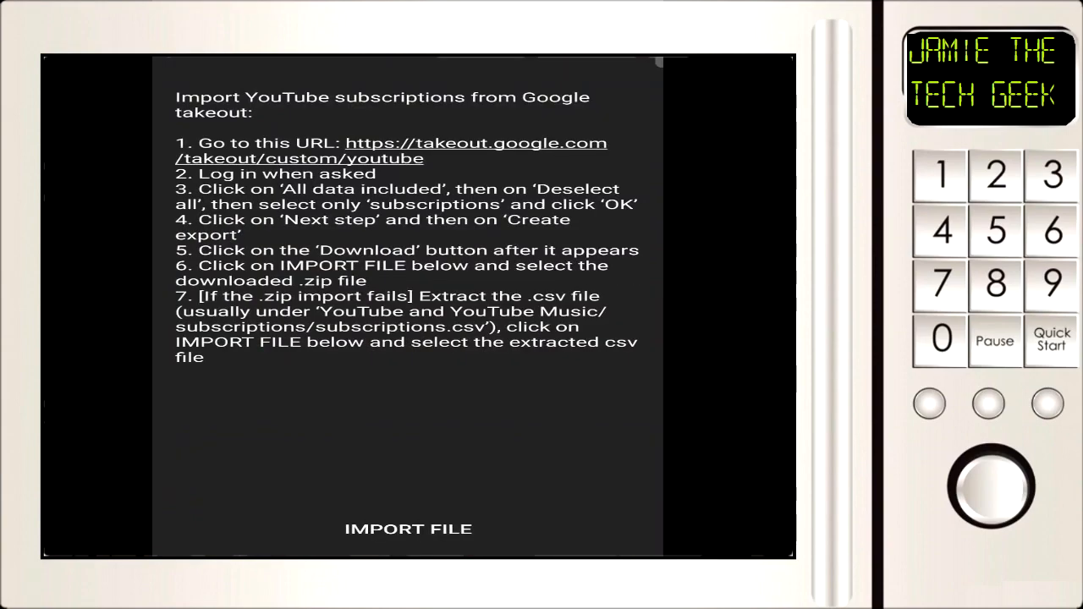
- Import the Takeout subscriptions file, confirm the network warning, and return to the subscriptions list
click(408, 528)
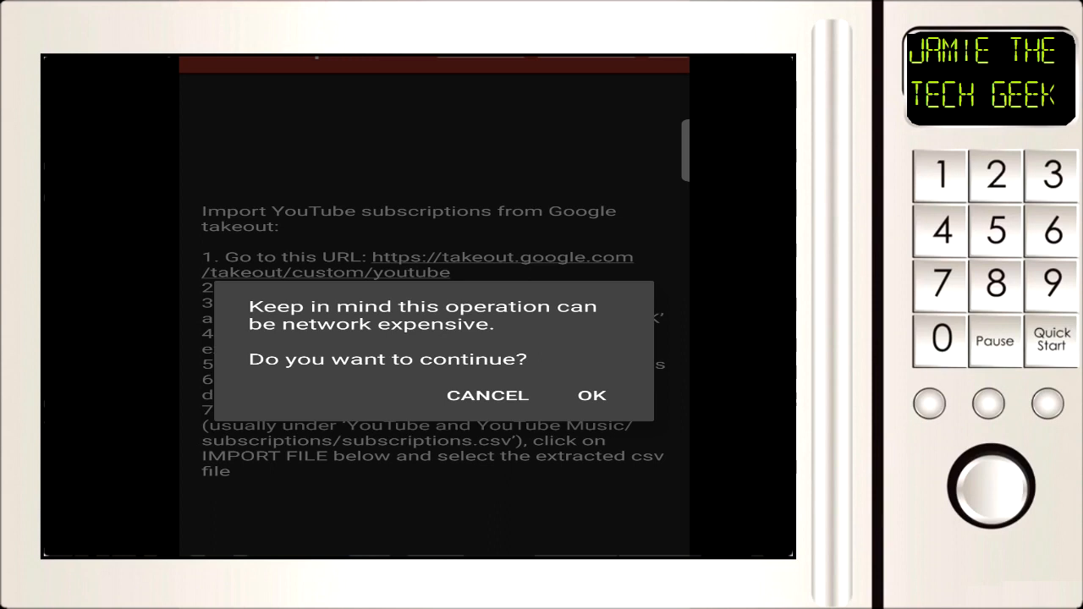
click(592, 396)
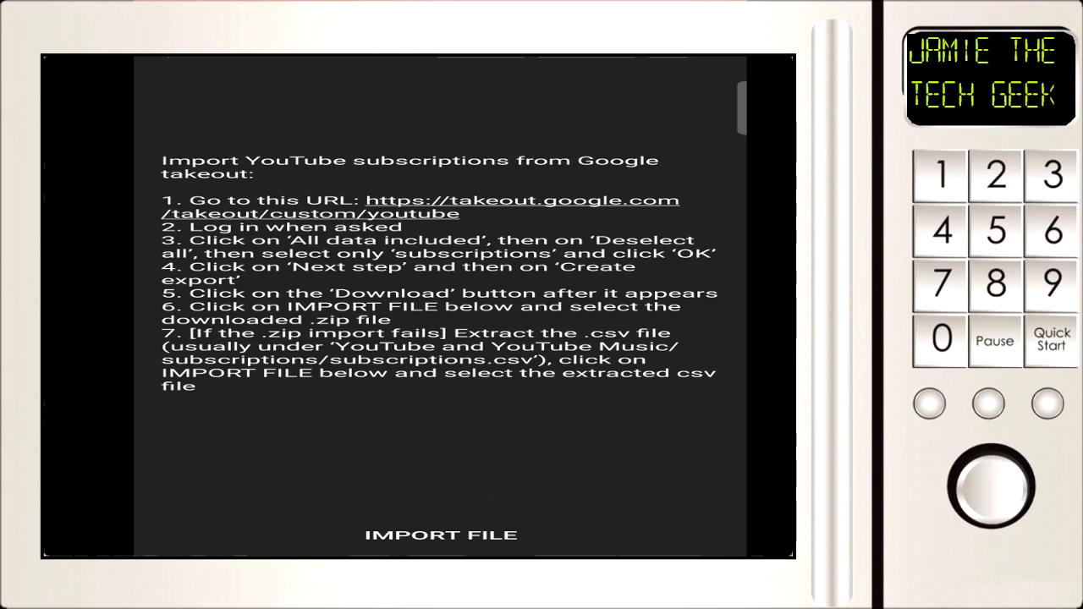
click(440, 535)
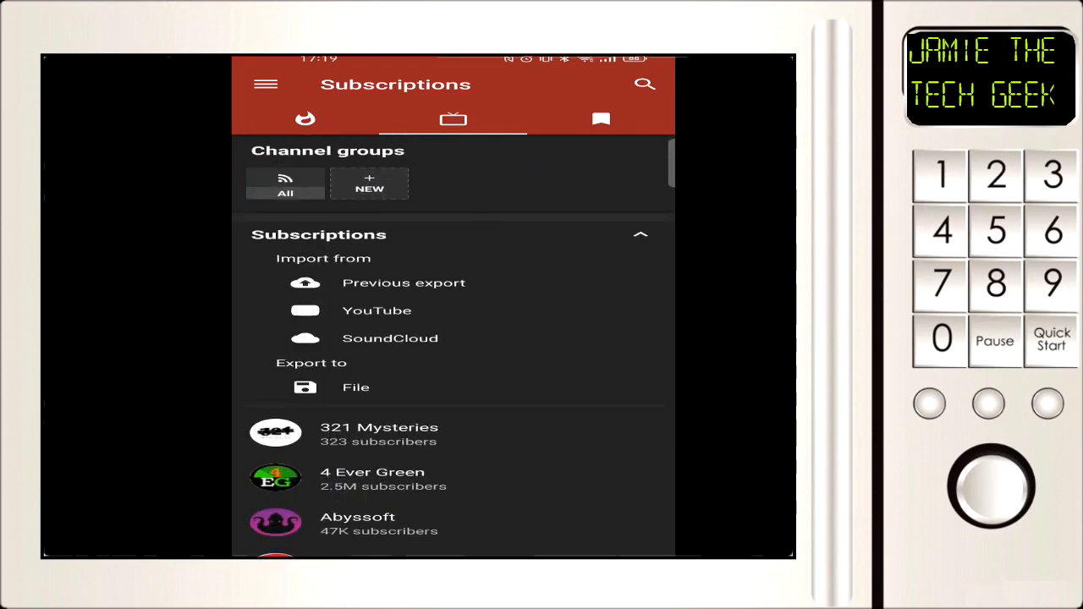
- Load the What's New feed for the All channel group and browse the fresh videos
click(284, 182)
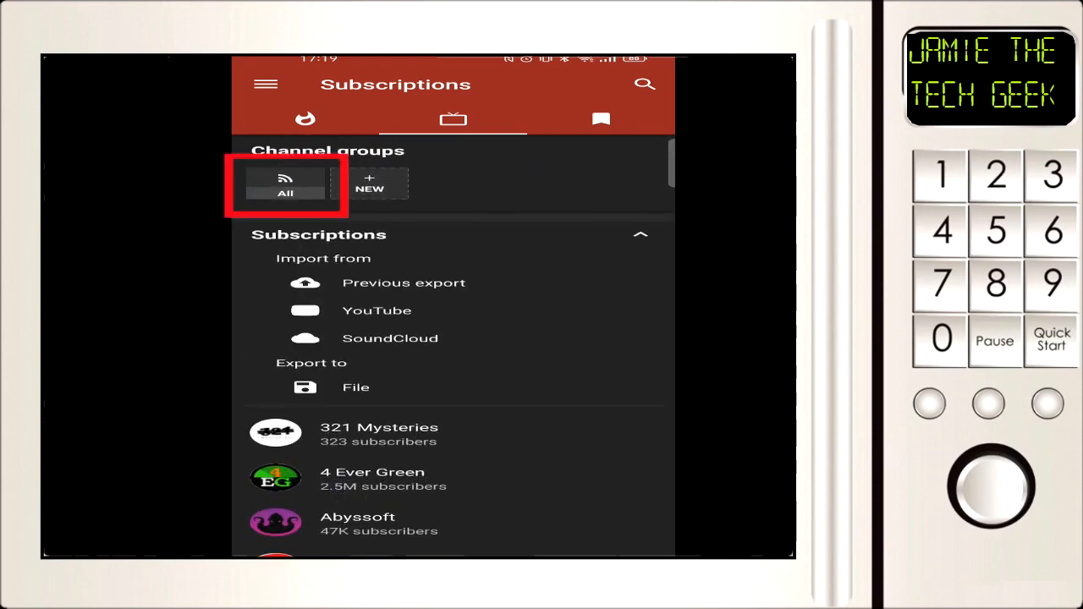
click(285, 183)
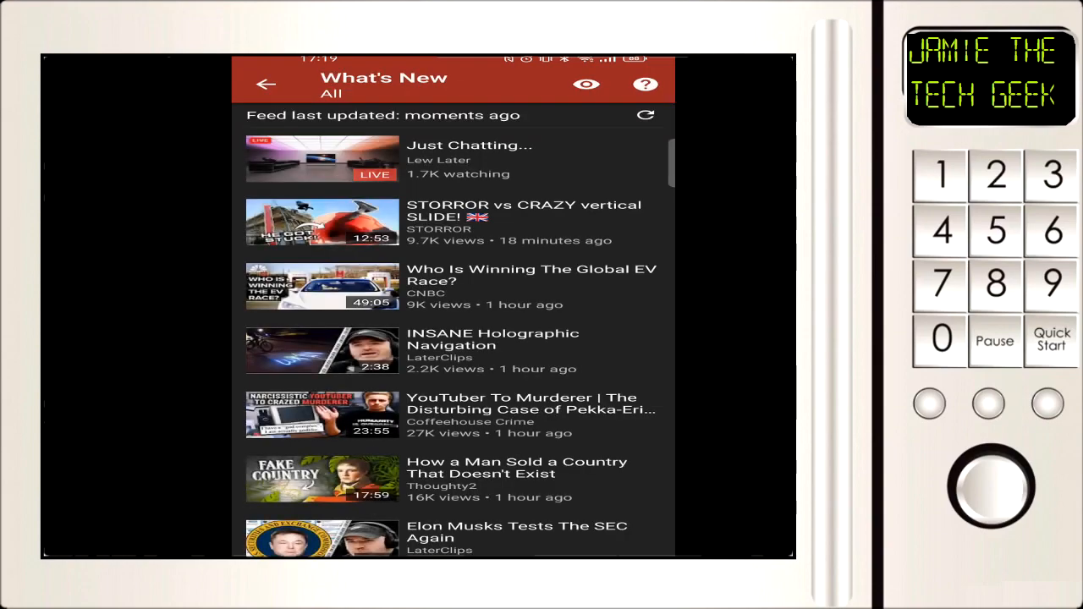
scroll(down, 3)
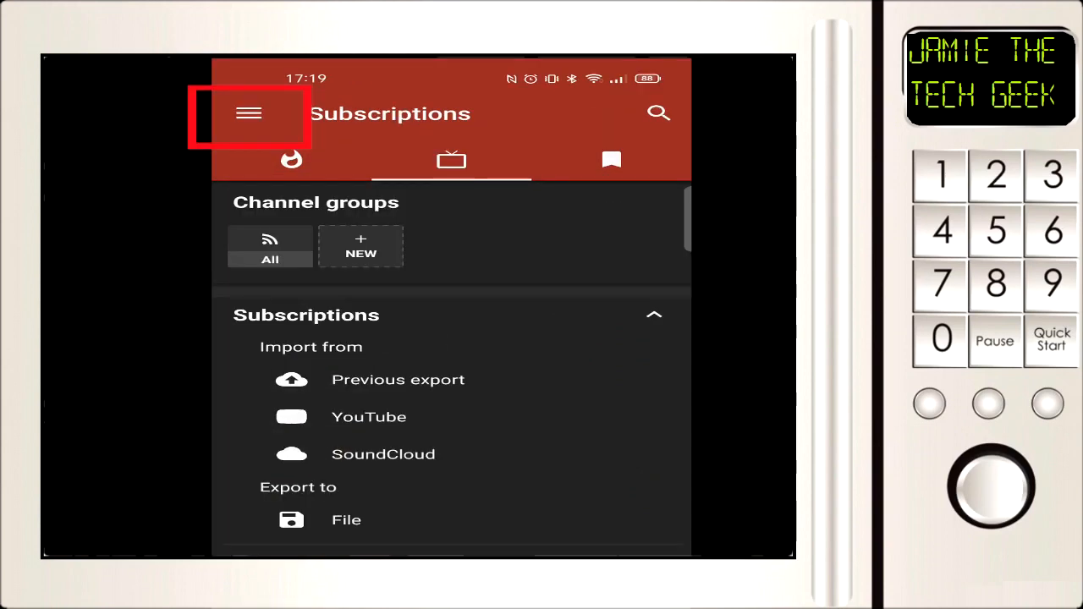
- In Video and audio settings, set Minimize on app switch to the popup player
click(247, 113)
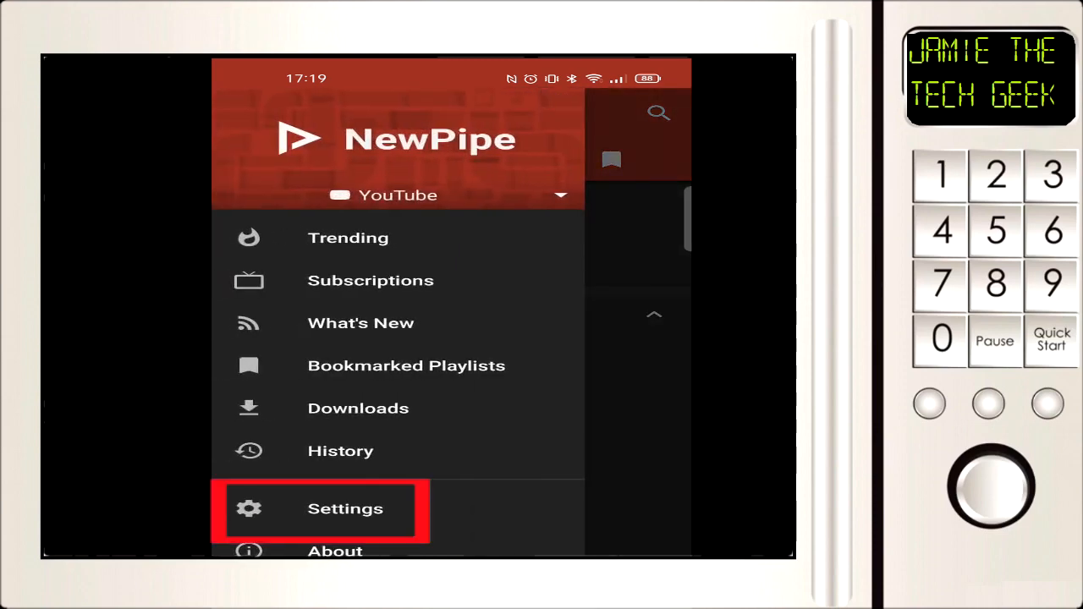
click(345, 507)
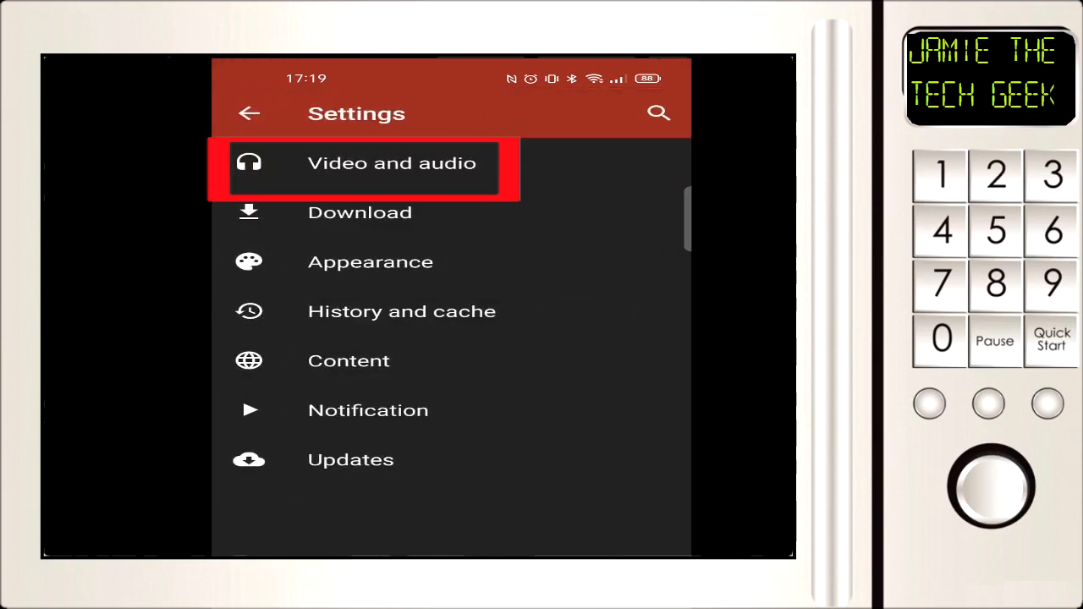
click(392, 162)
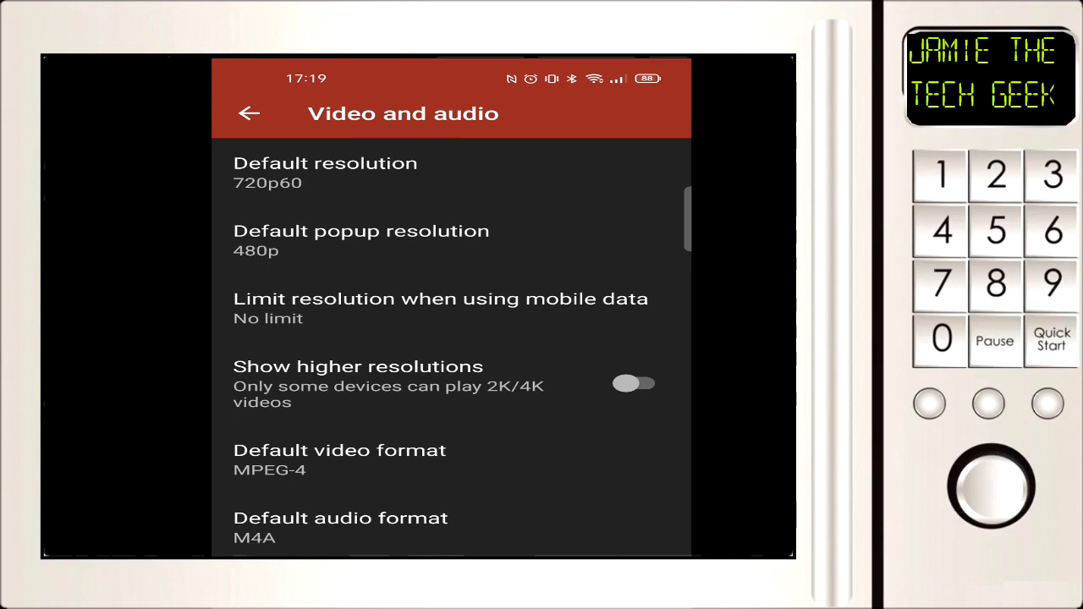
scroll(down, 3)
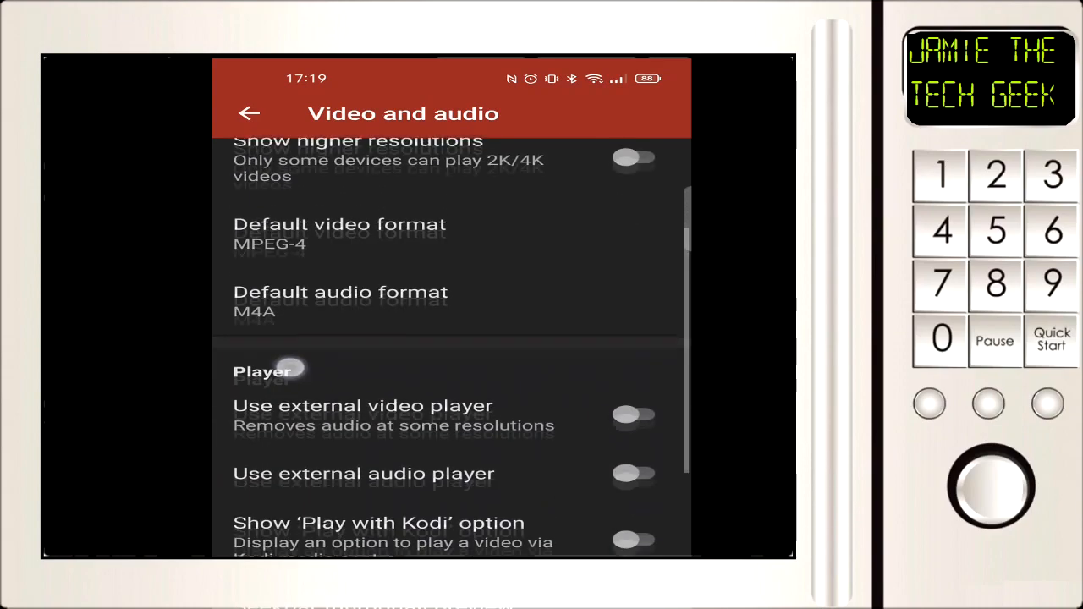
scroll(down, 3)
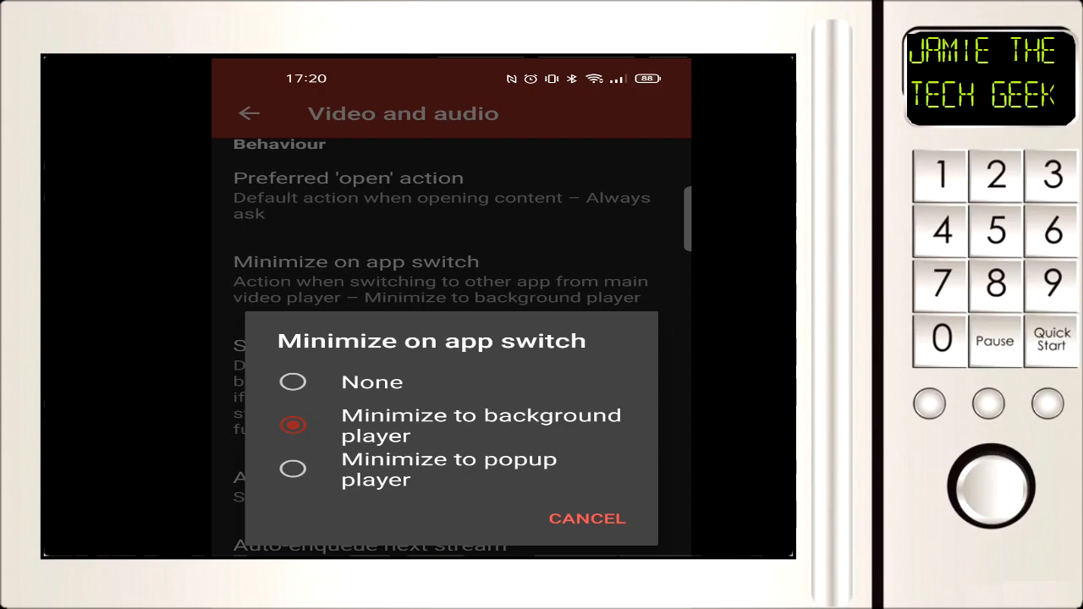
click(448, 469)
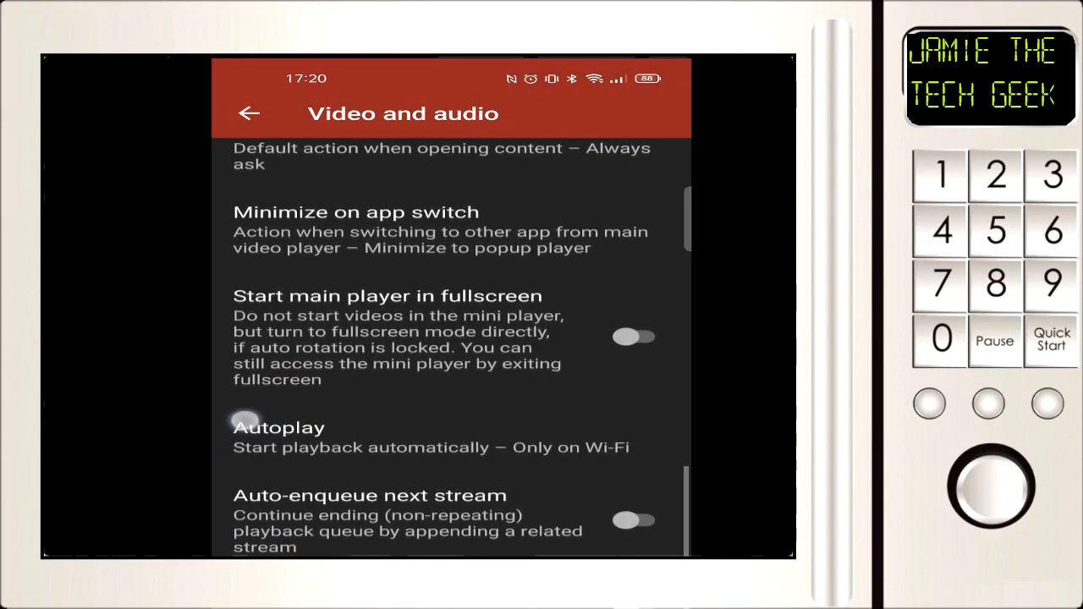
scroll(down, 3)
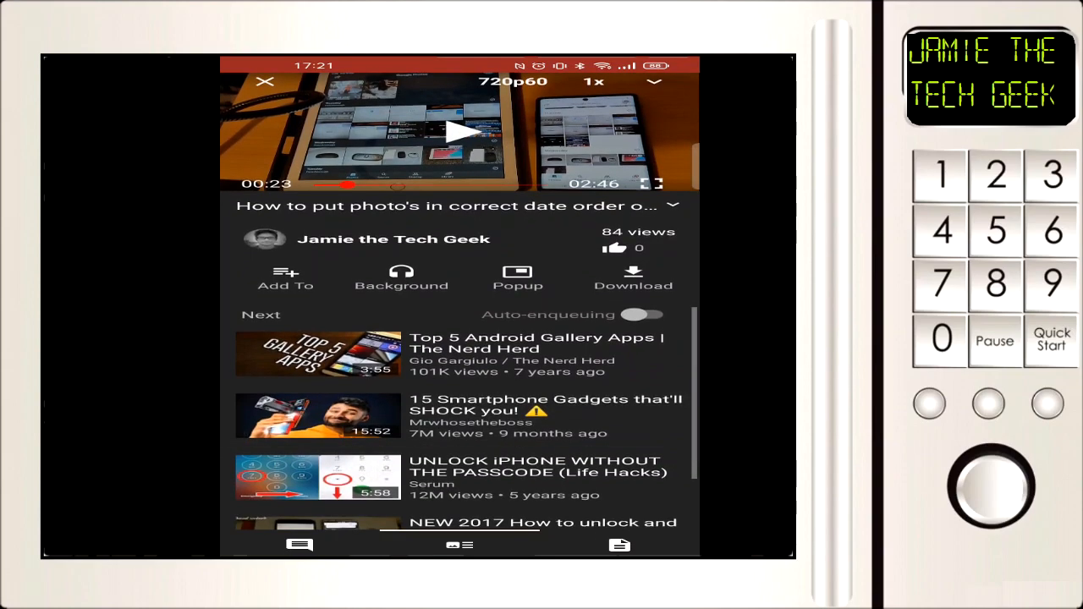
- Switch the playing video to MPEG-4 360p and reveal the popup player's controls over the home screen
click(672, 205)
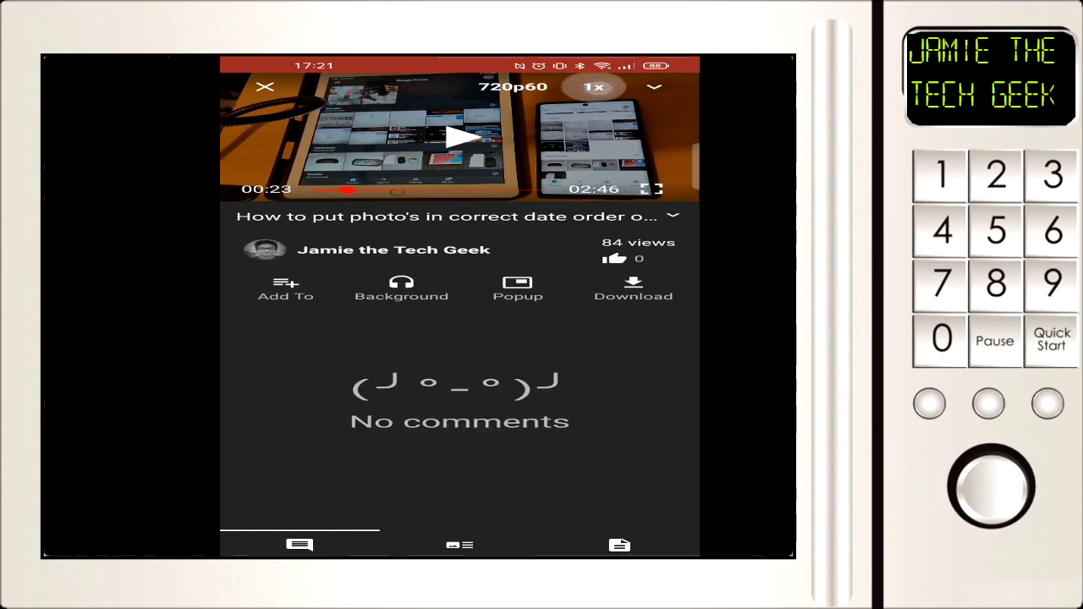
click(596, 86)
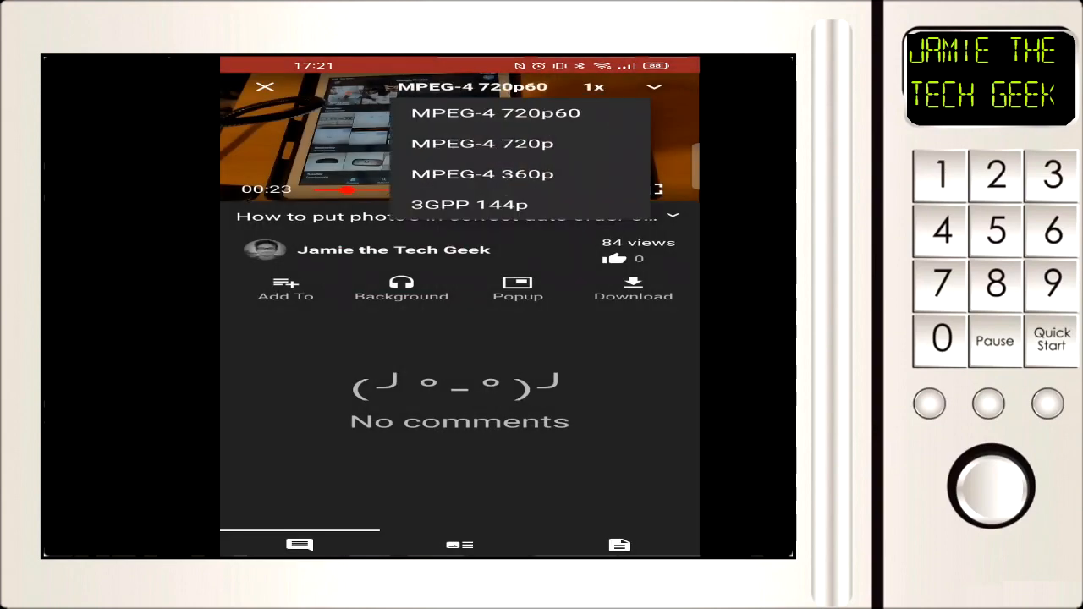
click(496, 112)
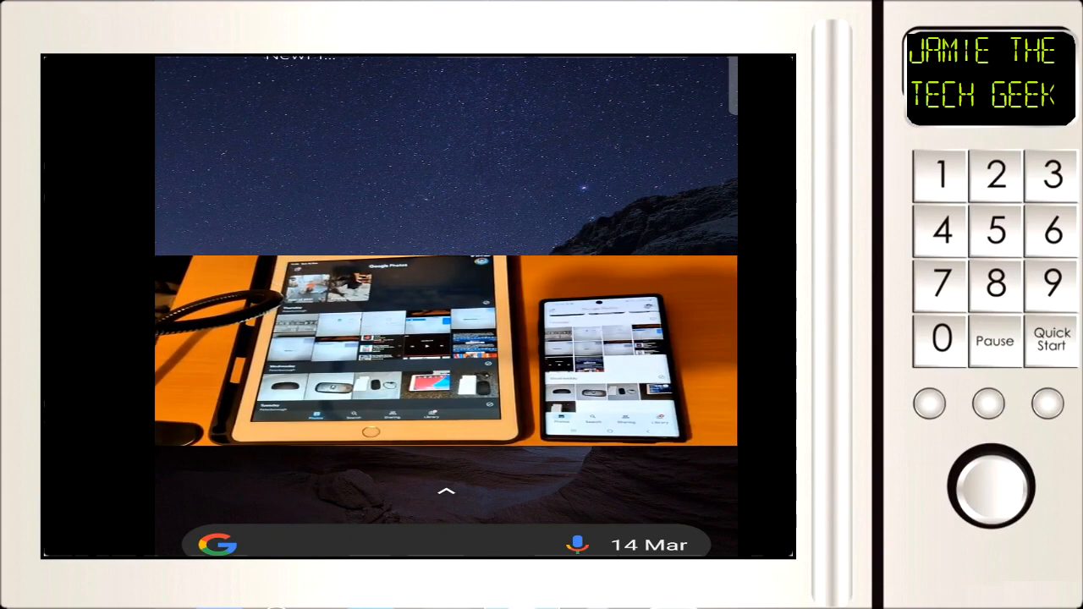
click(447, 347)
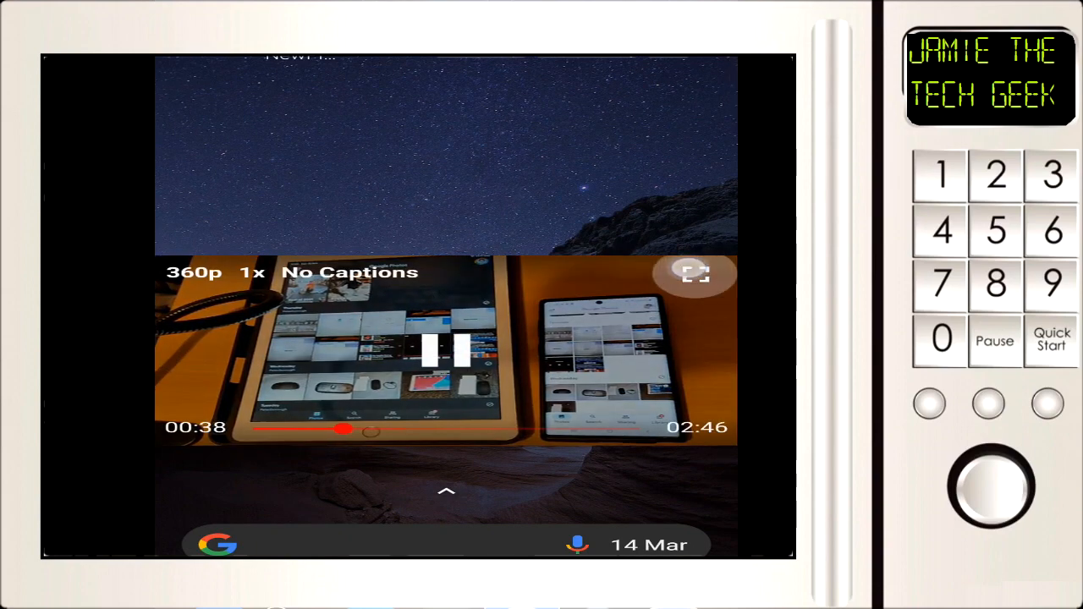